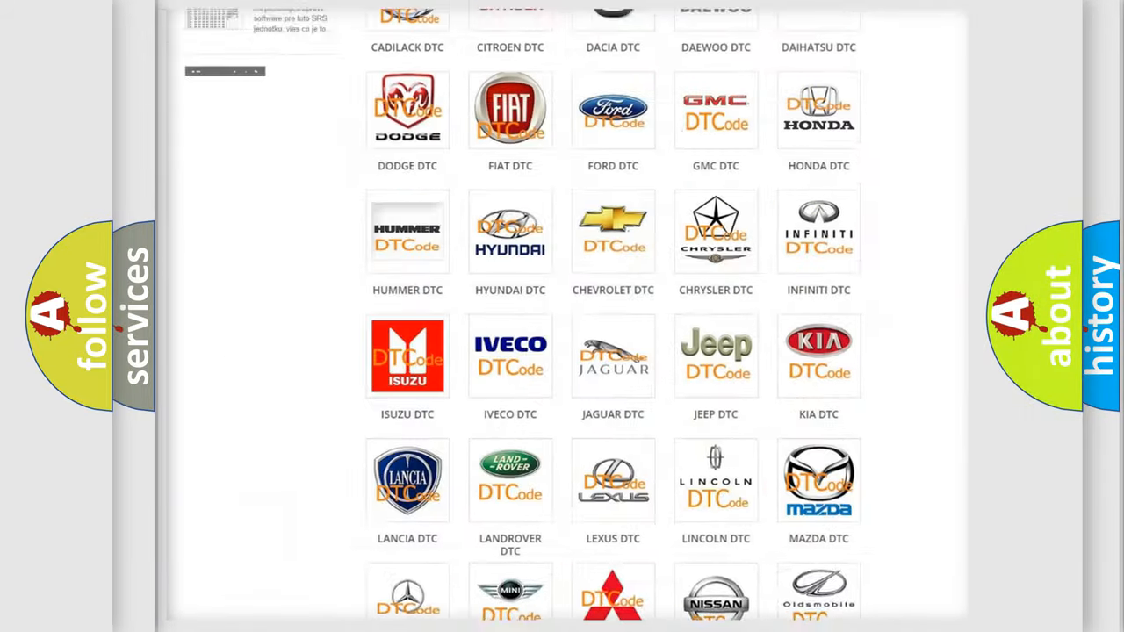
# Open the Jeep DTC tile and review its code list from 14 through the B-codes.
pyautogui.scroll(3)
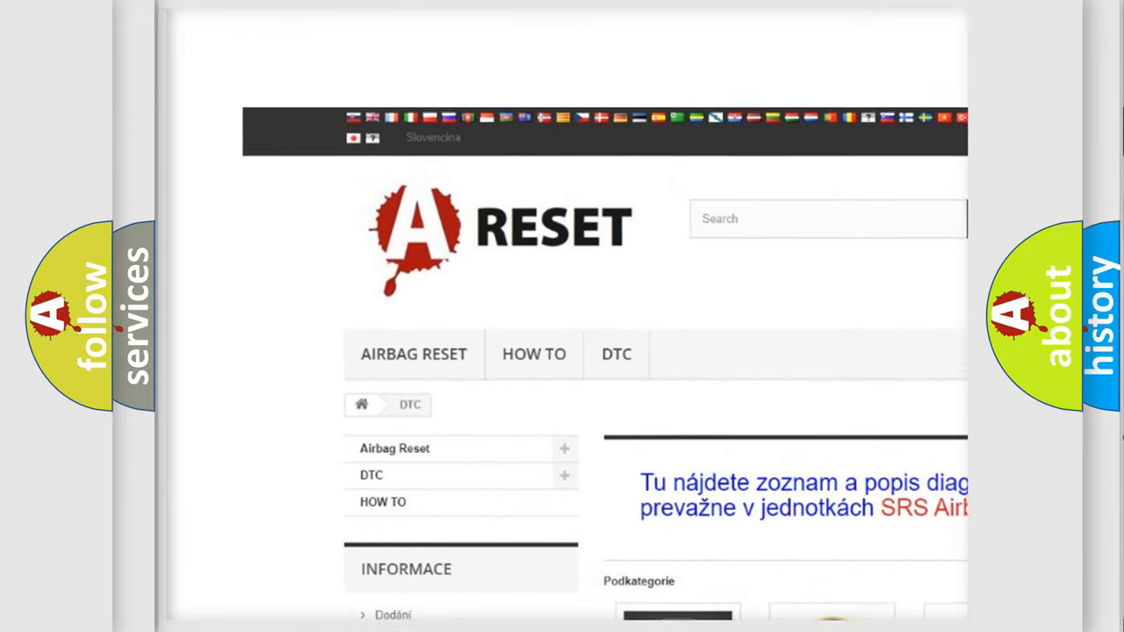
pyautogui.scroll(-3)
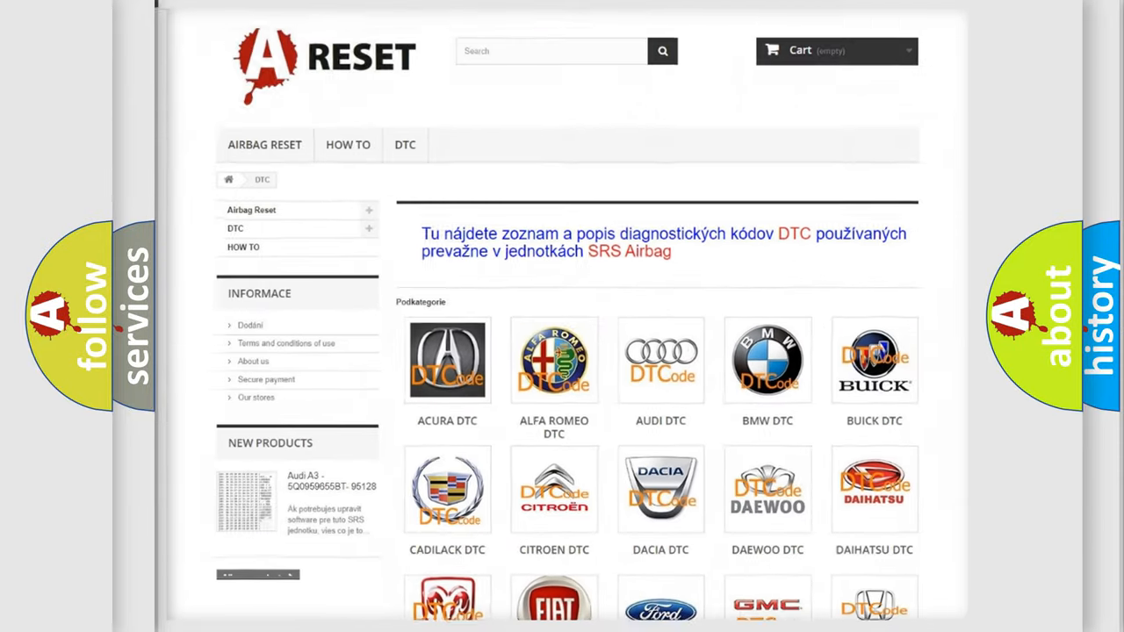
pyautogui.scroll(-3)
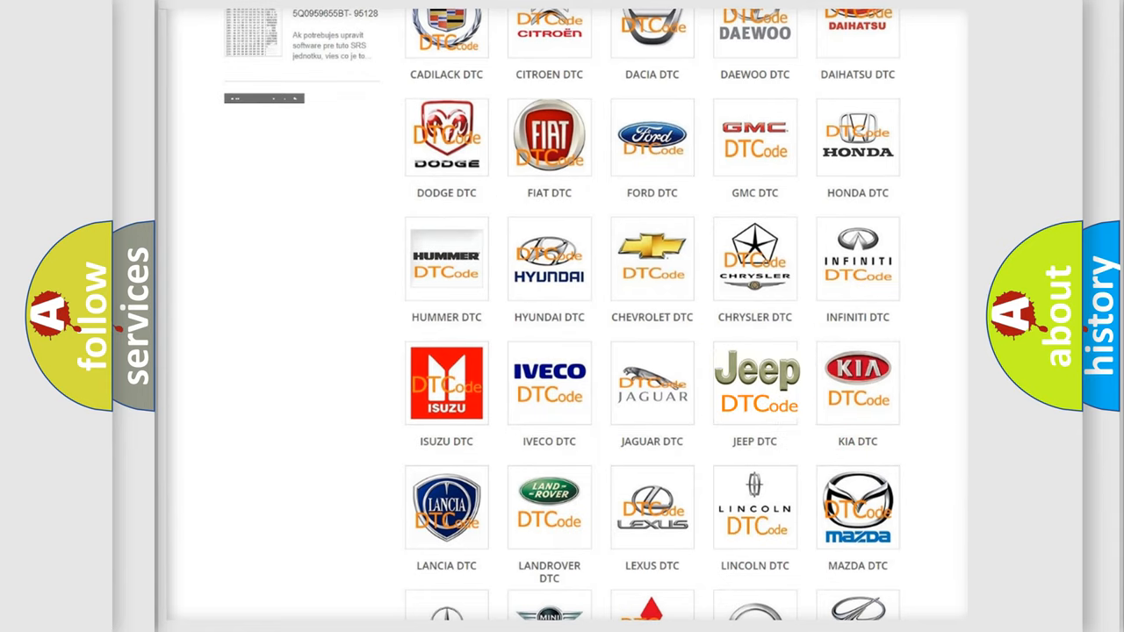
pyautogui.click(754, 382)
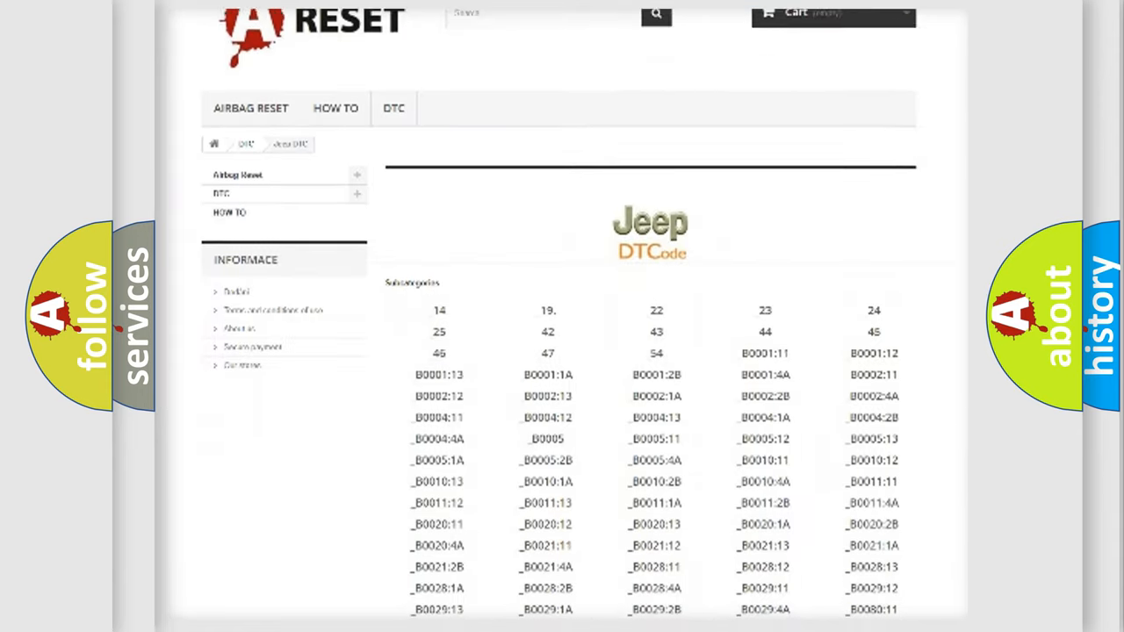
pyautogui.scroll(-3)
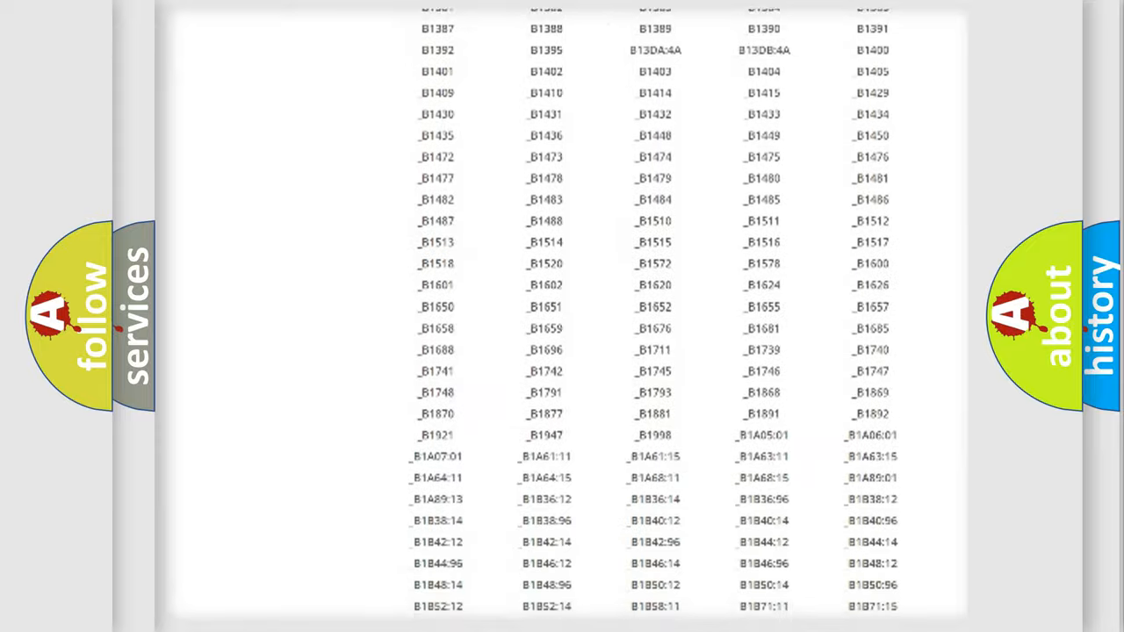
pyautogui.scroll(3)
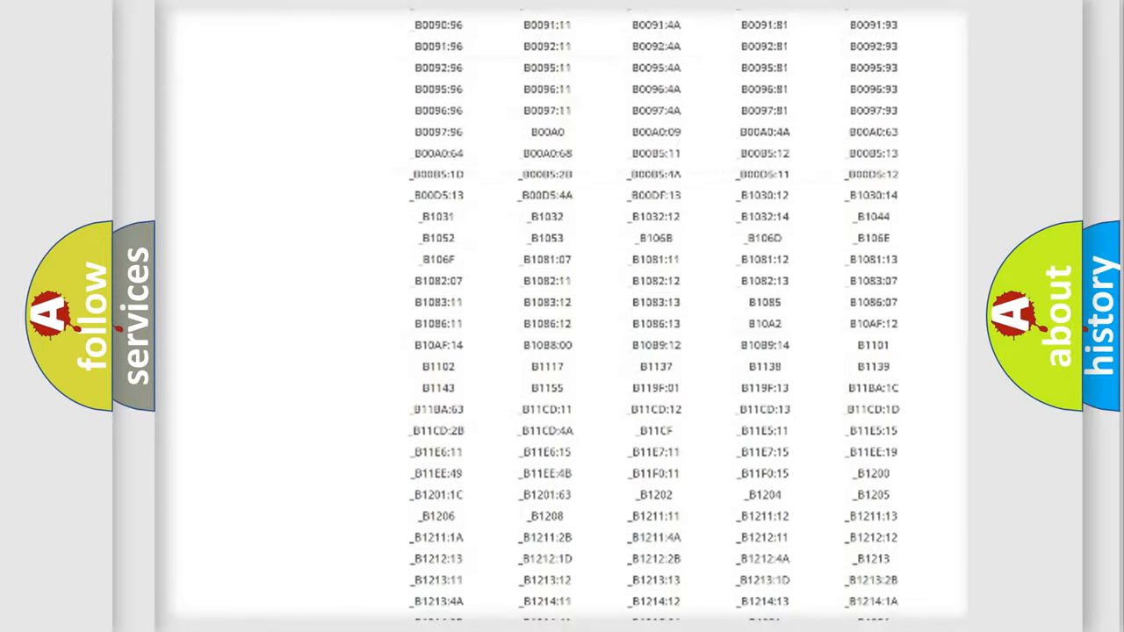
pyautogui.scroll(3)
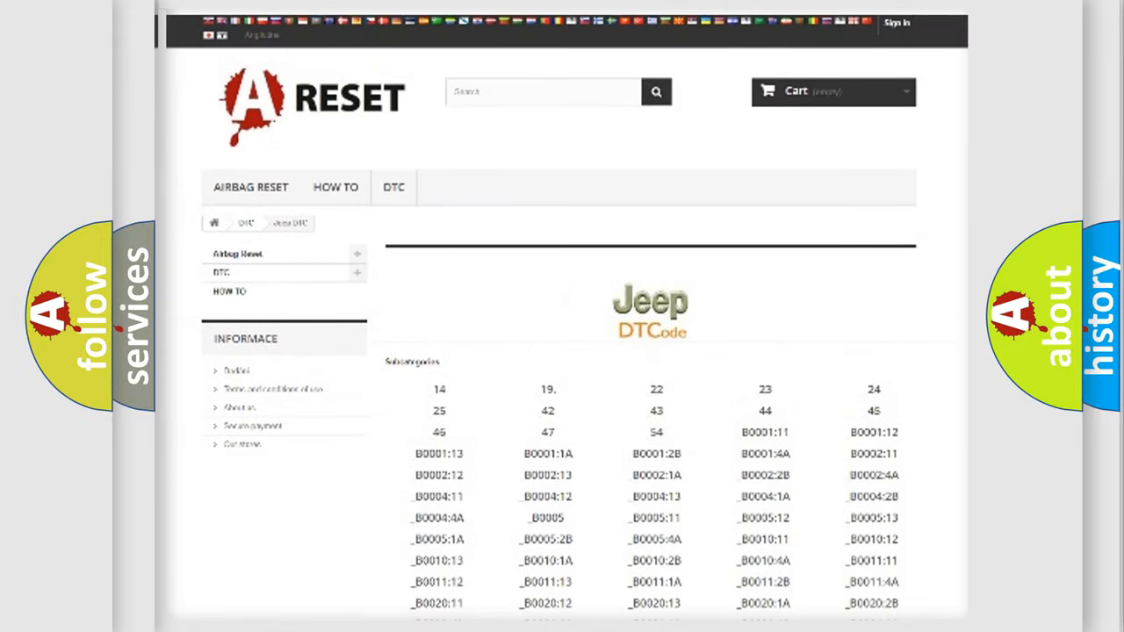